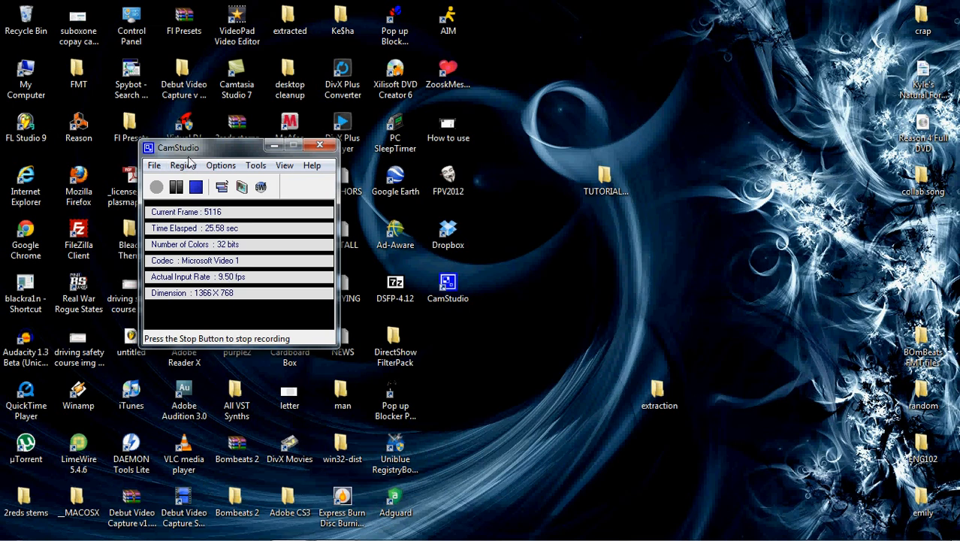
- Minimize CamStudio while it keeps recording, revealing the Limitless (Original Mix) FL Studio project
left_click(156, 188)
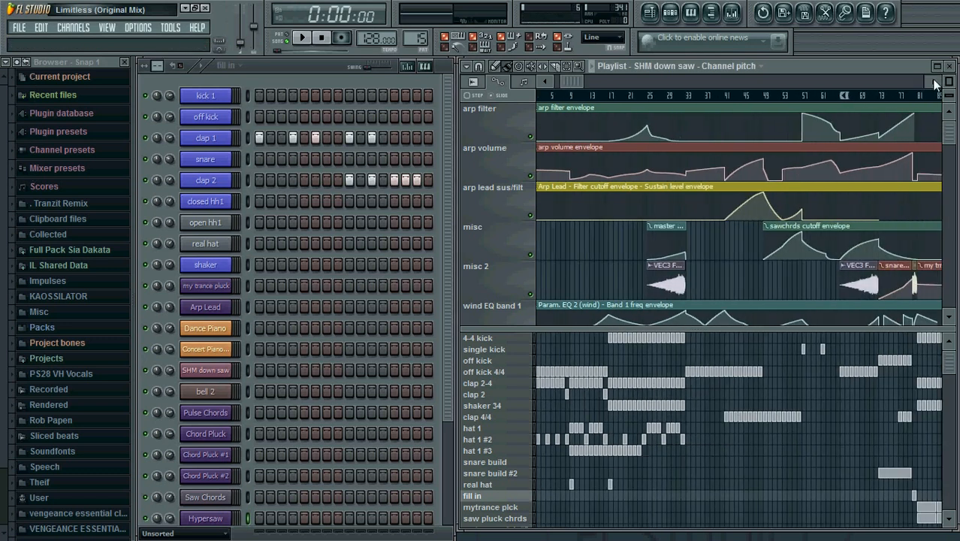
scroll("right", 3)
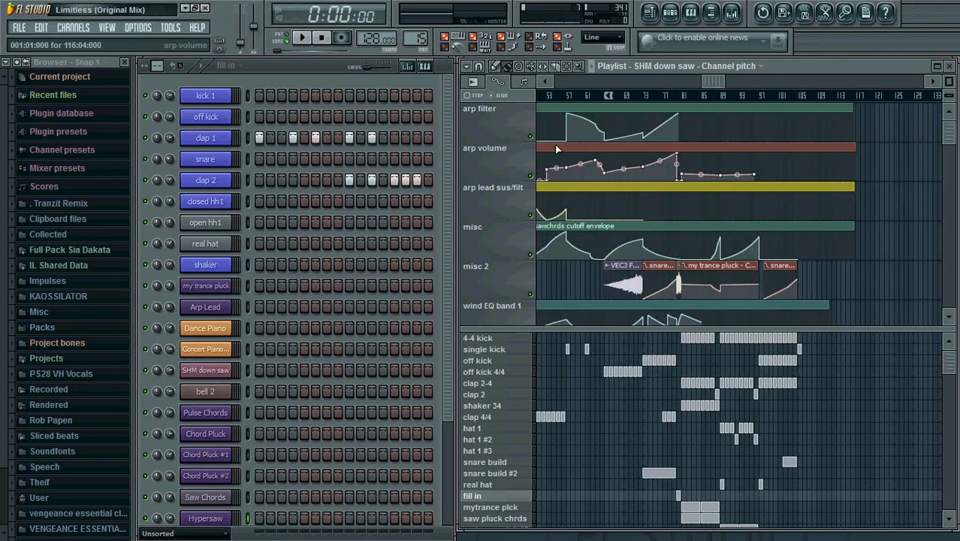
left_click(302, 37)
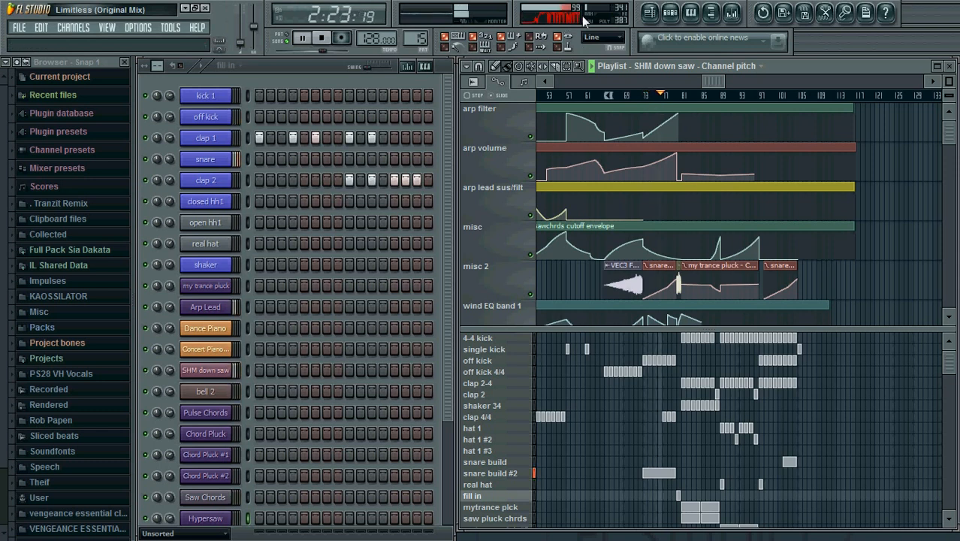
left_click(320, 38)
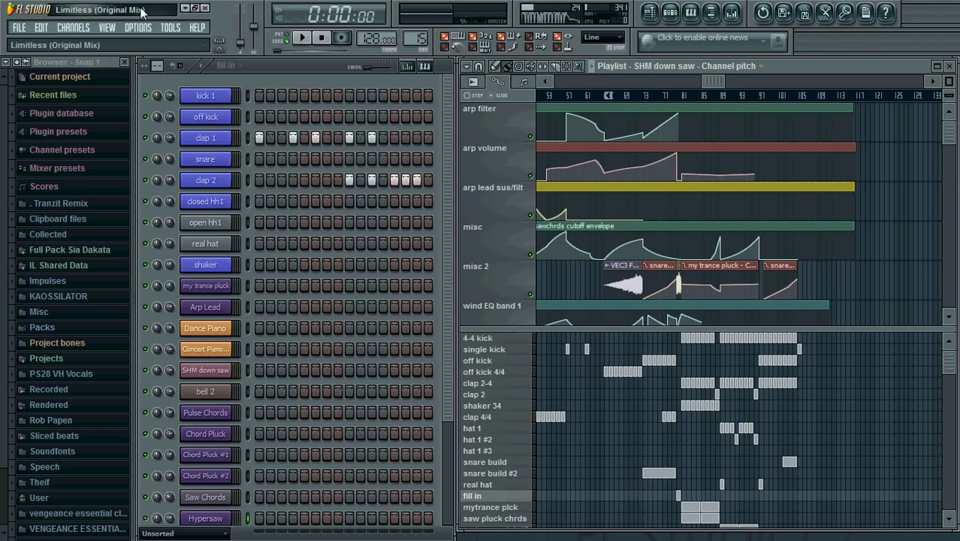
- In Options > Audio settings, switch the output device from Primary Sound Driver to ASIO4ALL v2
left_click(138, 27)
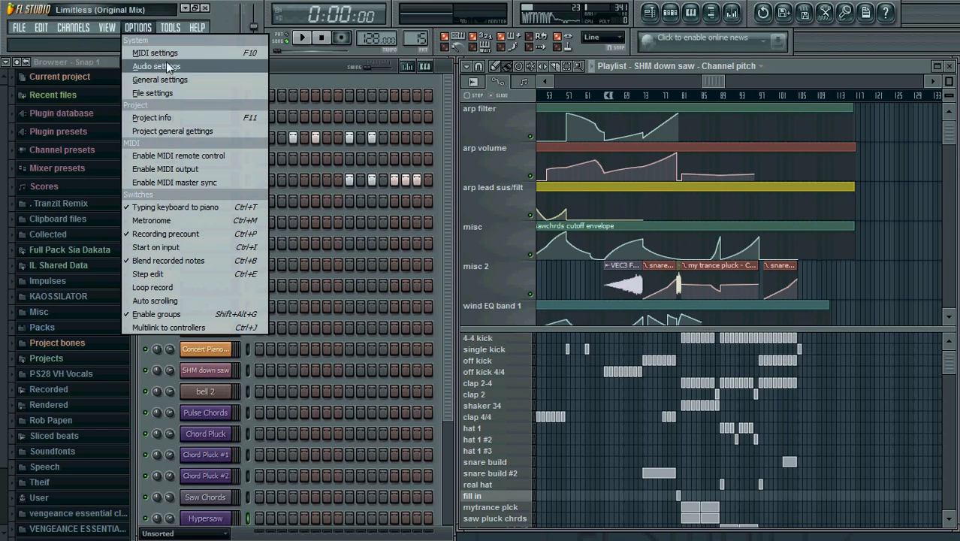
left_click(156, 66)
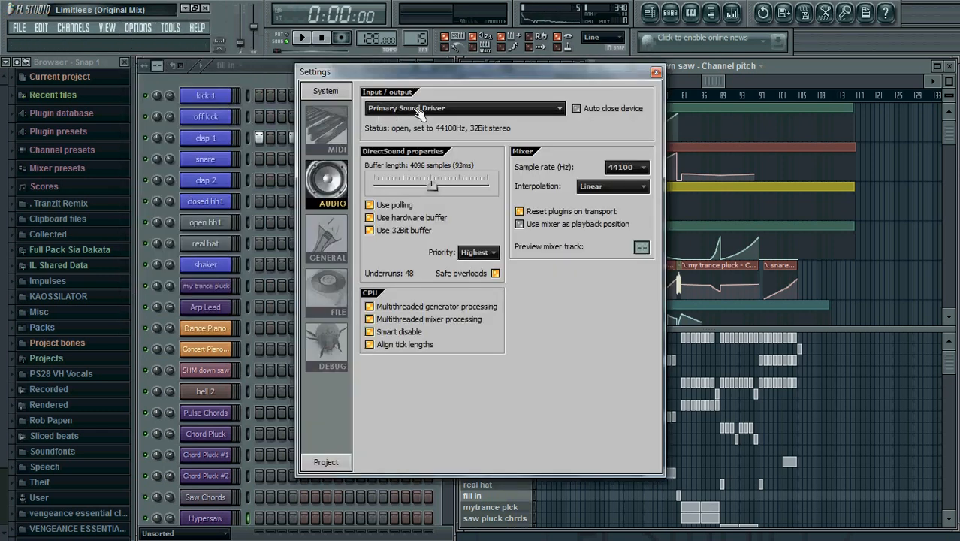
mouse_move(513, 44)
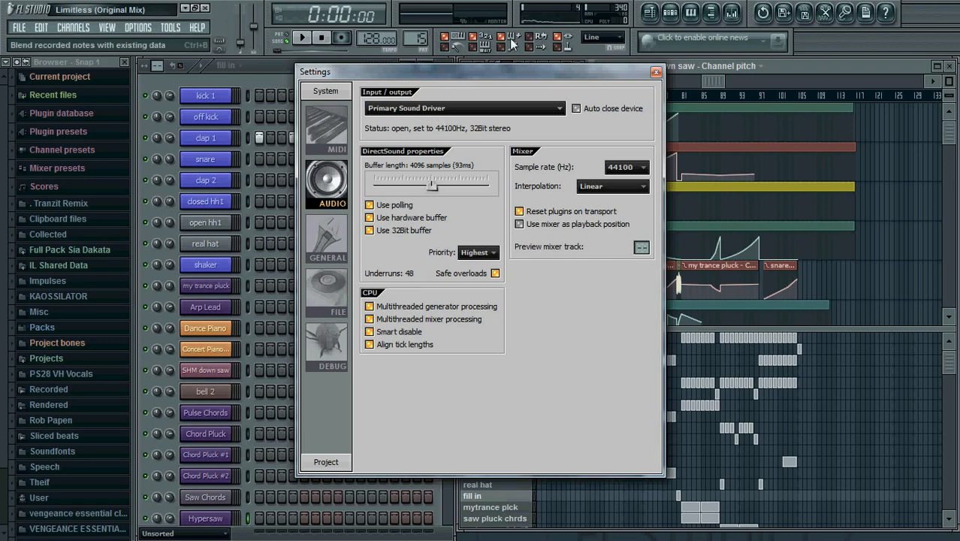
left_click(559, 107)
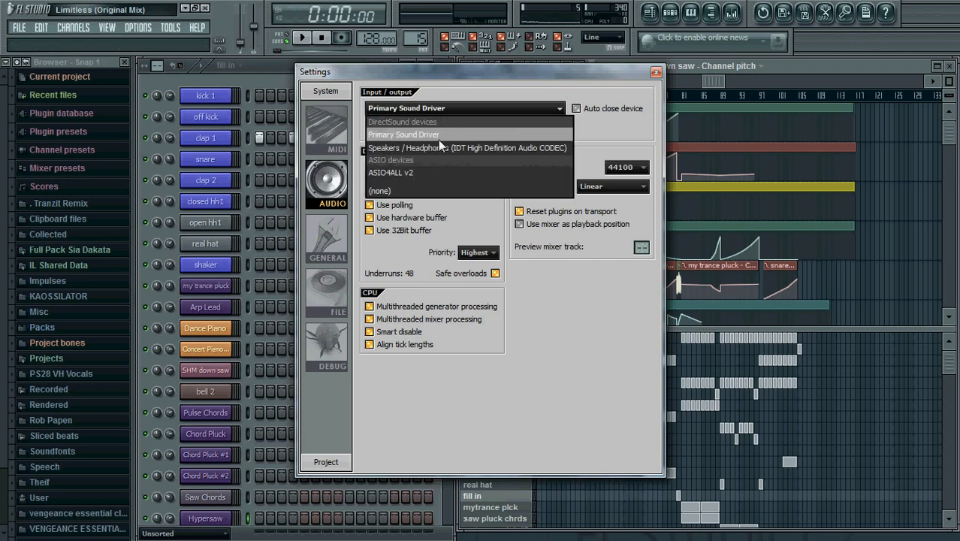
left_click(390, 173)
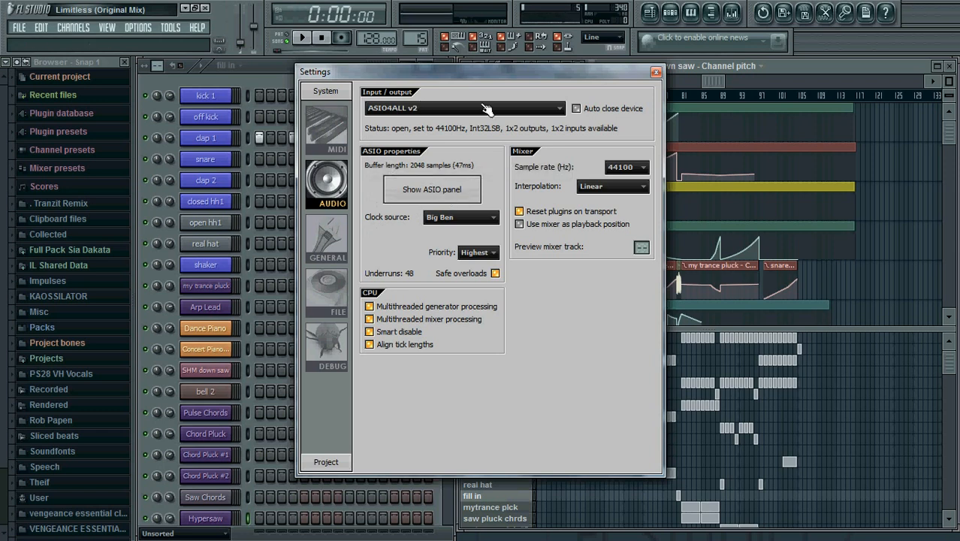
mouse_move(460, 179)
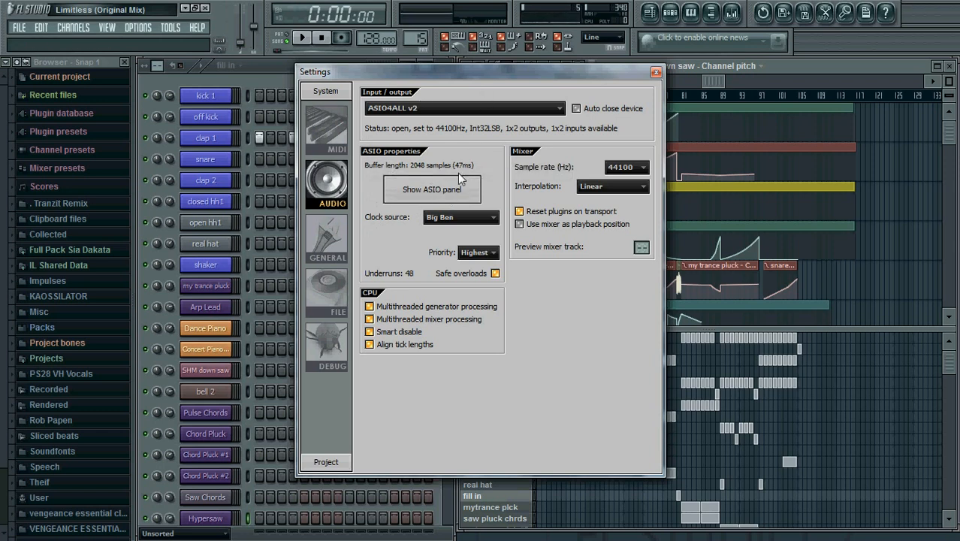
- Raise the ASIO4ALL buffer size to the maximum 2048 samples (47 ms), then close the driver panel
left_click(431, 189)
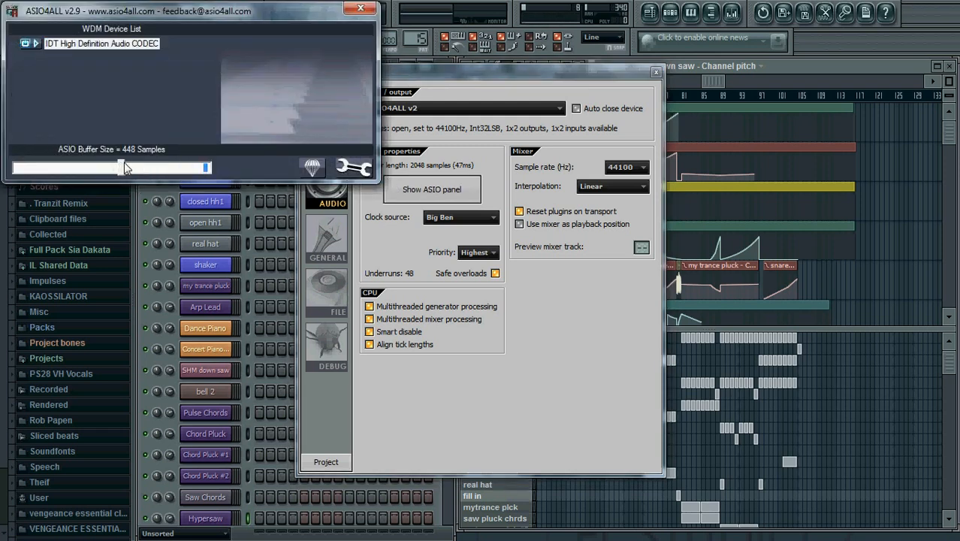
left_click_drag(122, 167, 135, 167)
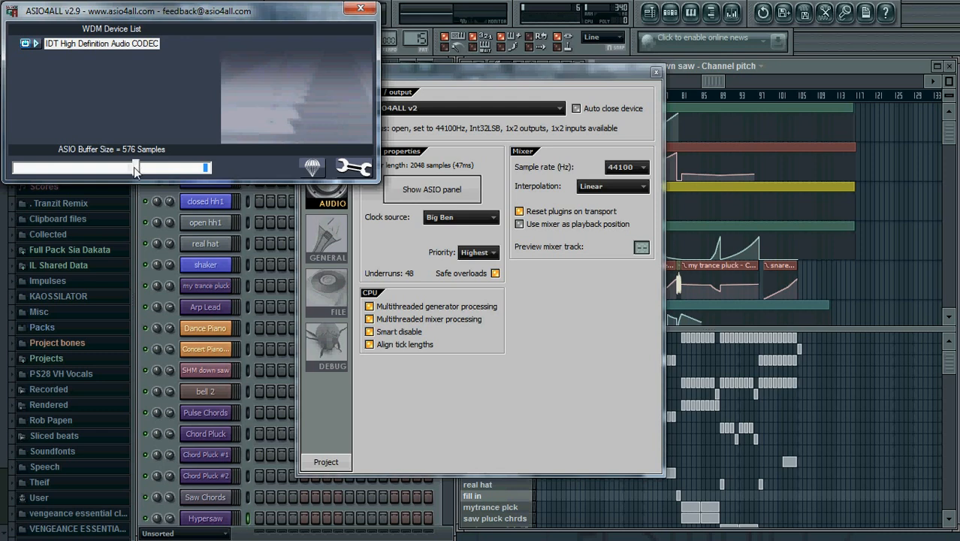
left_click_drag(197, 167, 132, 167)
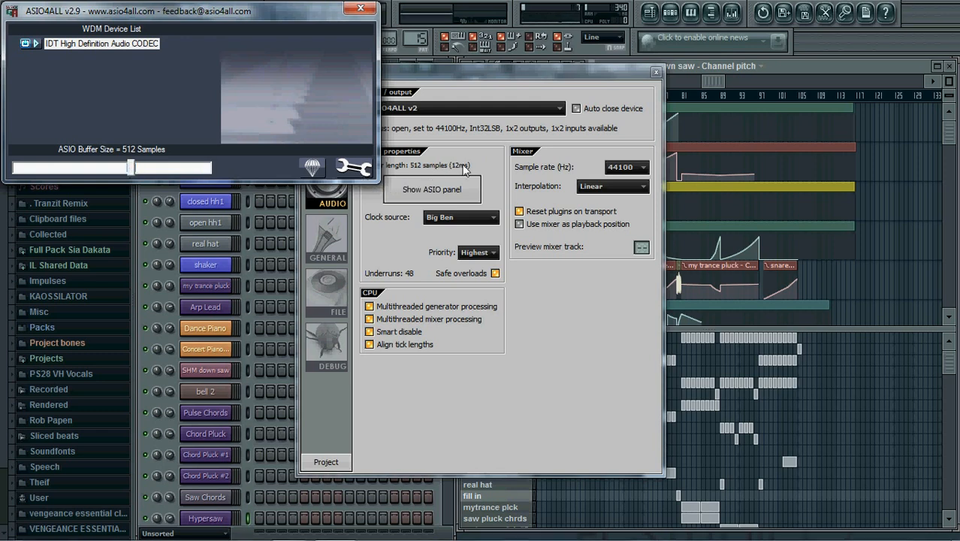
mouse_move(447, 173)
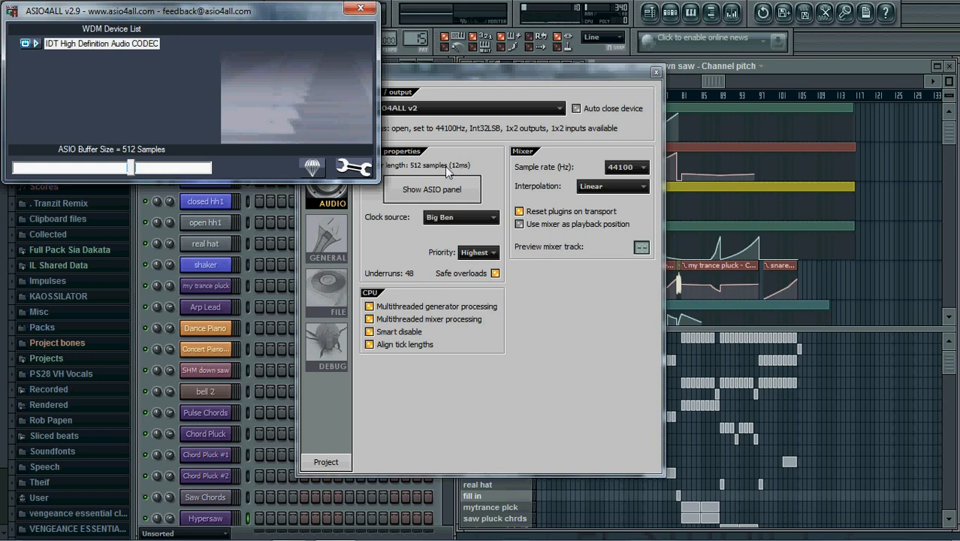
mouse_move(383, 194)
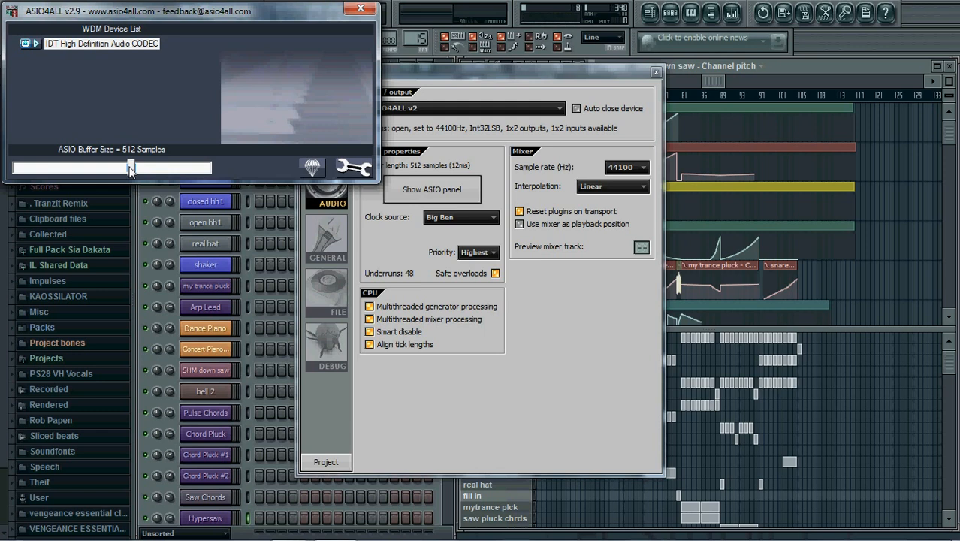
left_click_drag(132, 167, 206, 167)
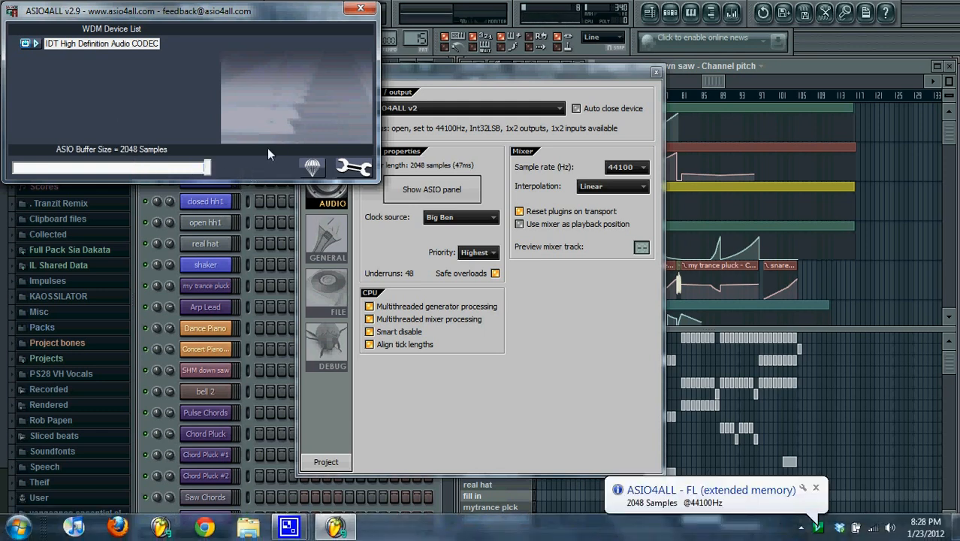
left_click(359, 8)
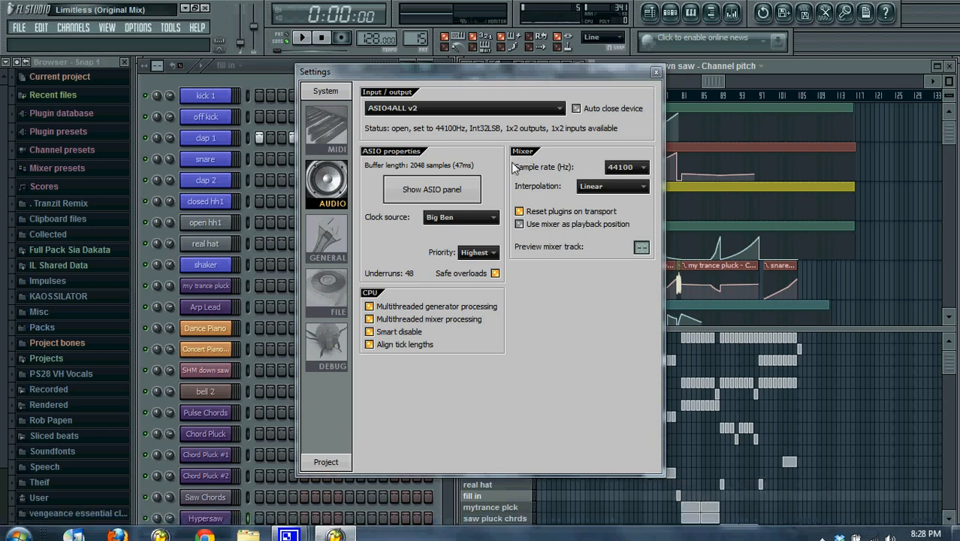
mouse_move(631, 95)
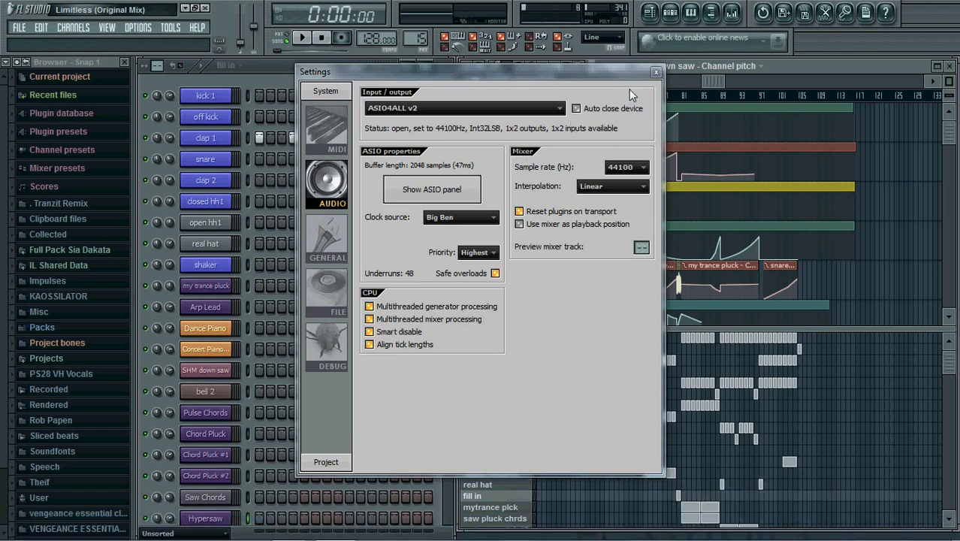
- Close the audio settings, play the song from later in the playlist, then stop it
left_click(656, 71)
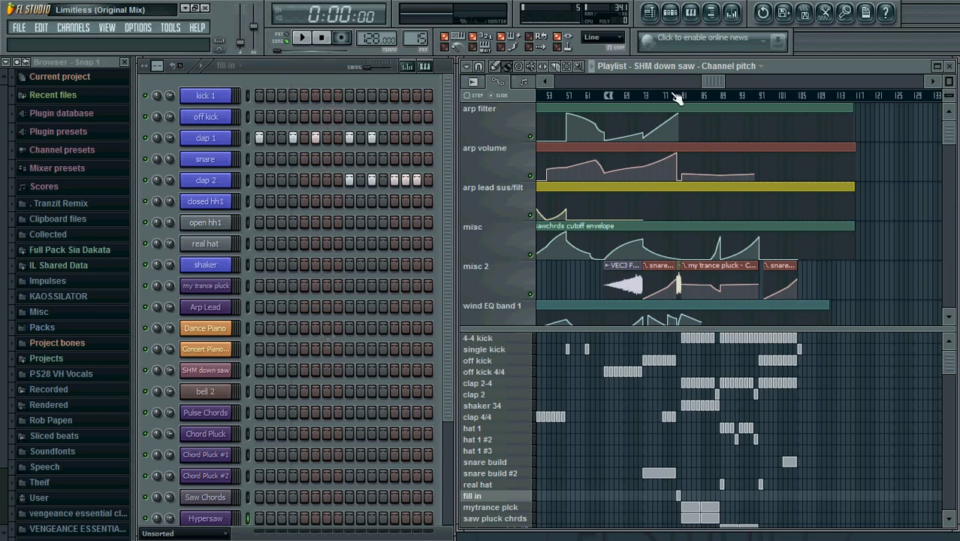
left_click(301, 38)
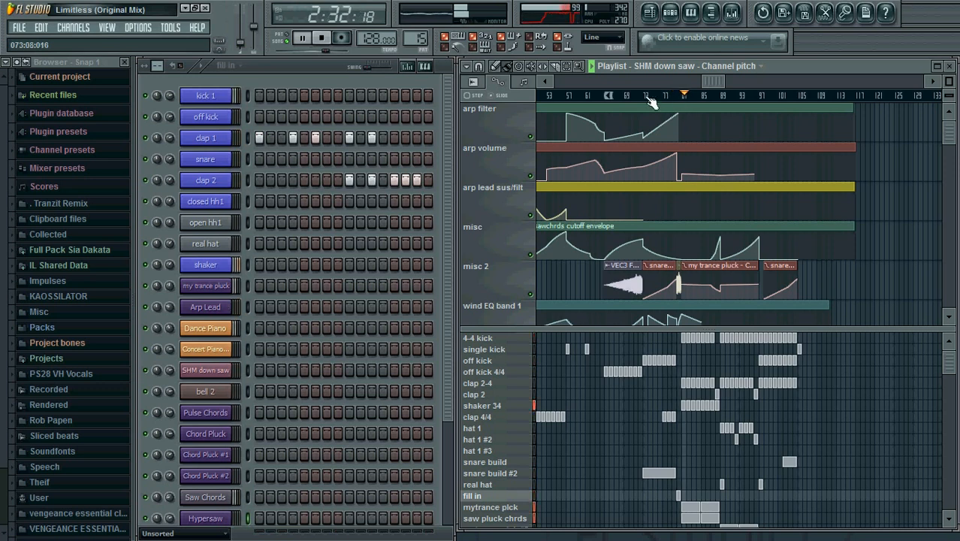
left_click(646, 94)
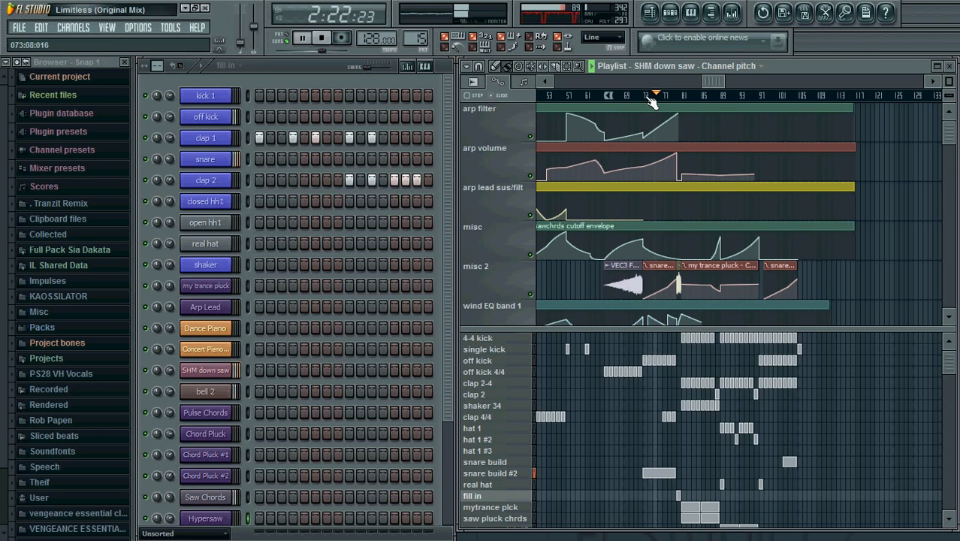
left_click(321, 38)
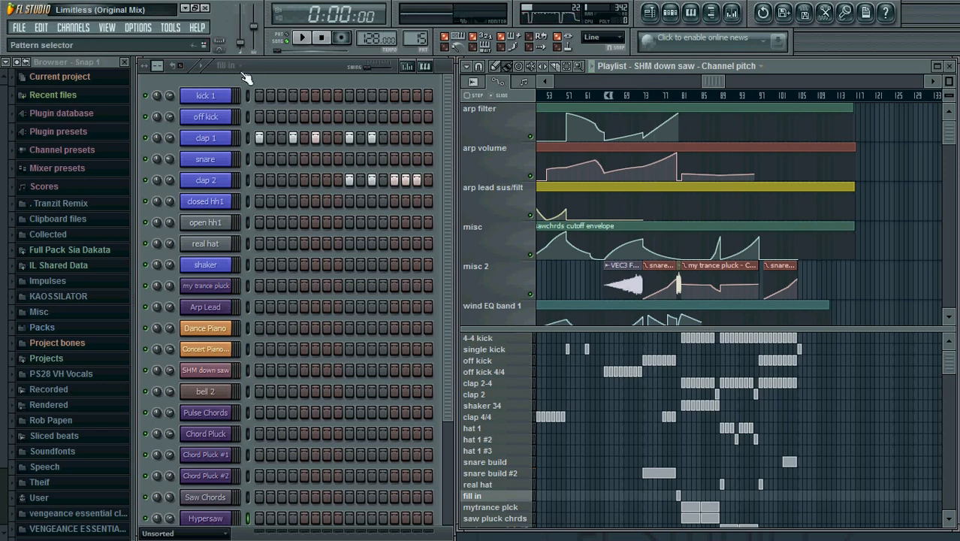
- Reopen the audio settings and tick the Smart disable CPU option
left_click(169, 27)
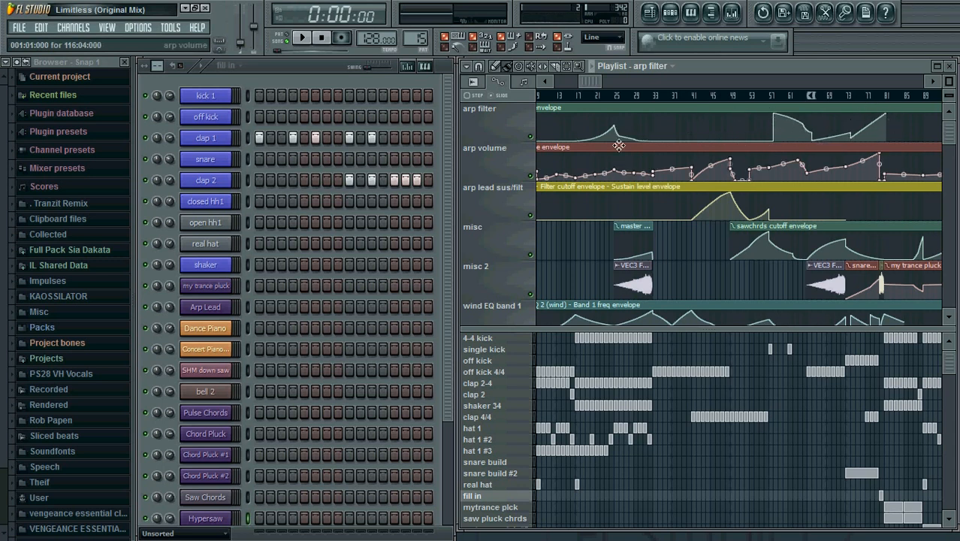
left_click(169, 28)
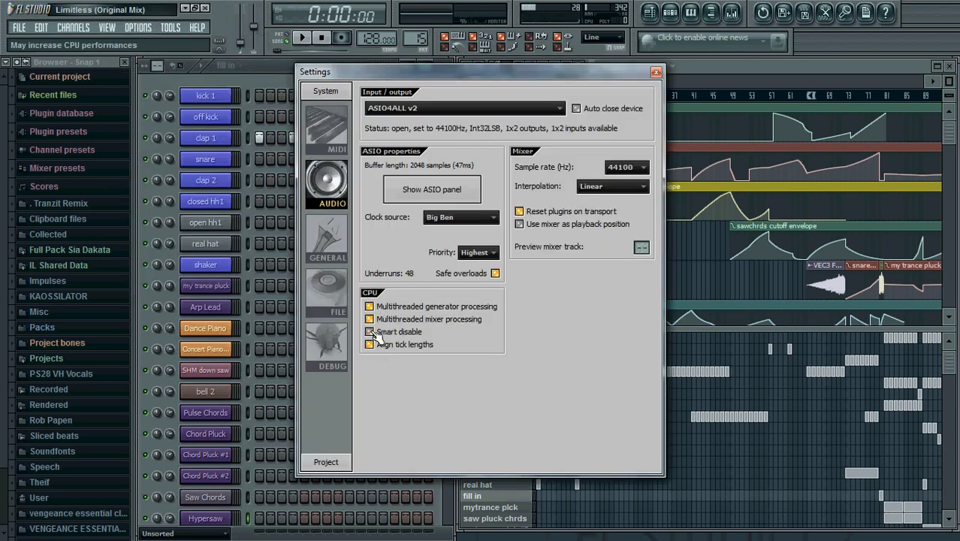
left_click(369, 331)
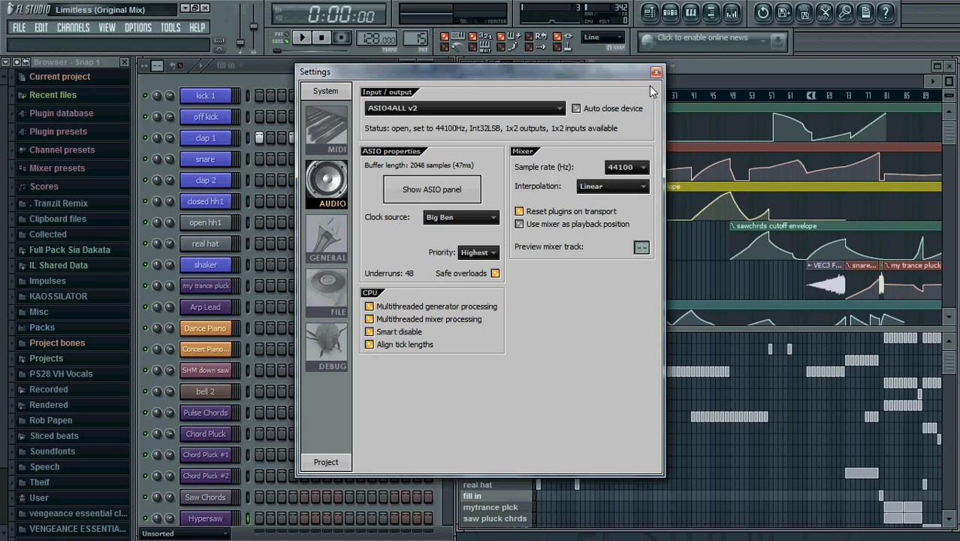
- Close the settings, play the Limitless project for a while, then stop playback
left_click(655, 71)
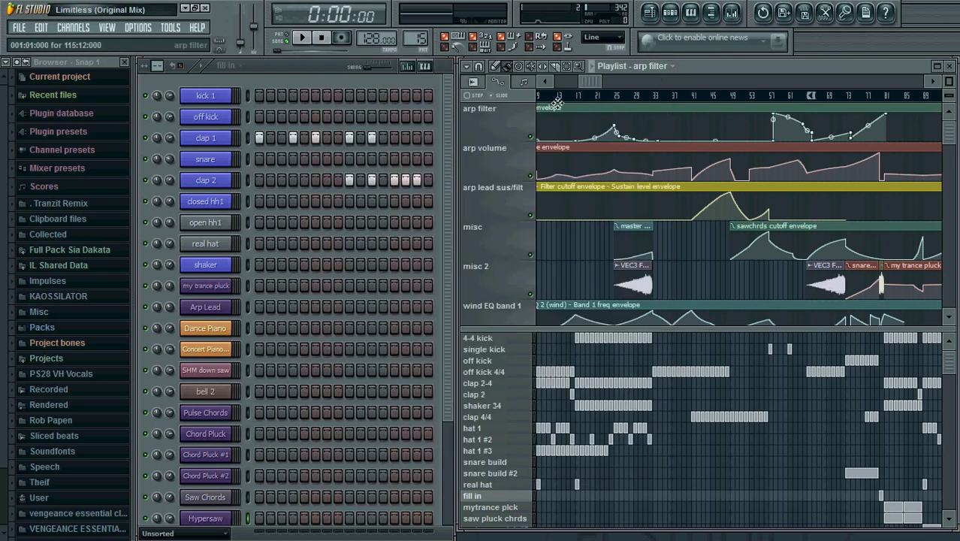
left_click(301, 37)
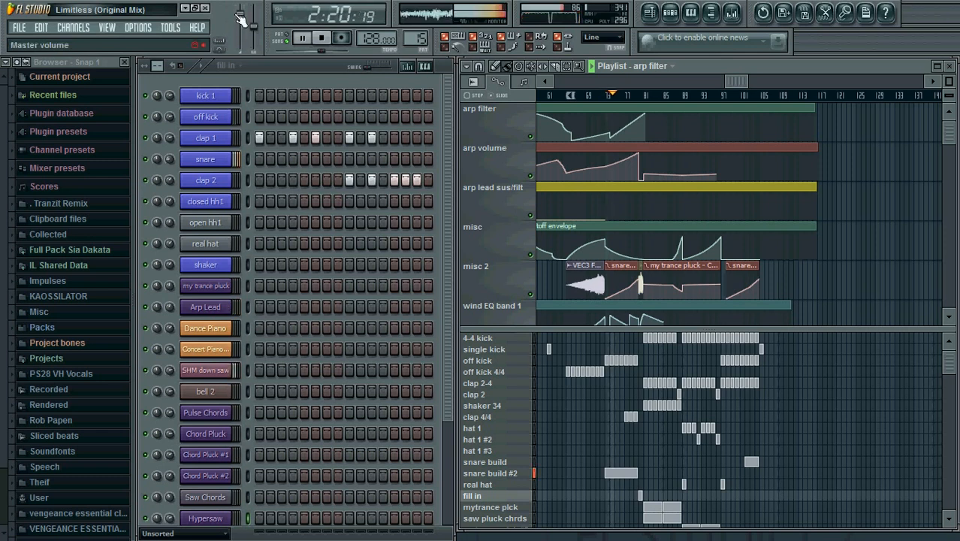
left_click(321, 37)
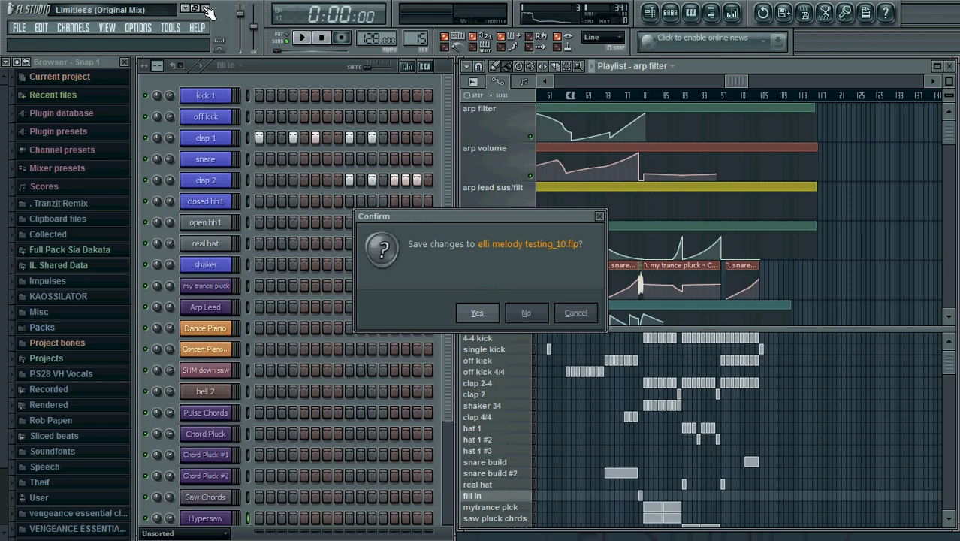
- Answer the 'Save changes' prompt so FL Studio exits to the desktop
left_click(526, 312)
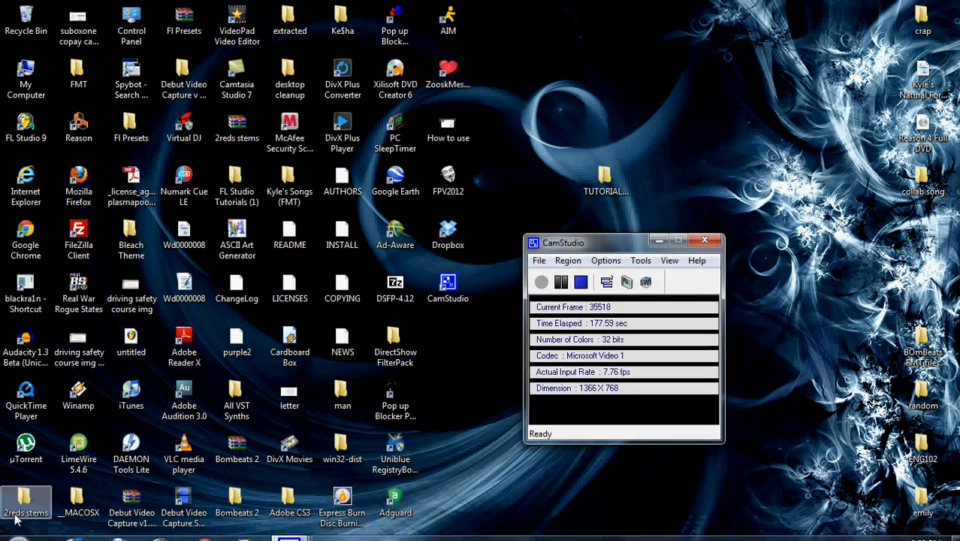
- Search the Start Menu for 'fl' and launch FL Studio 9 (extended memory)
left_click(15, 526)
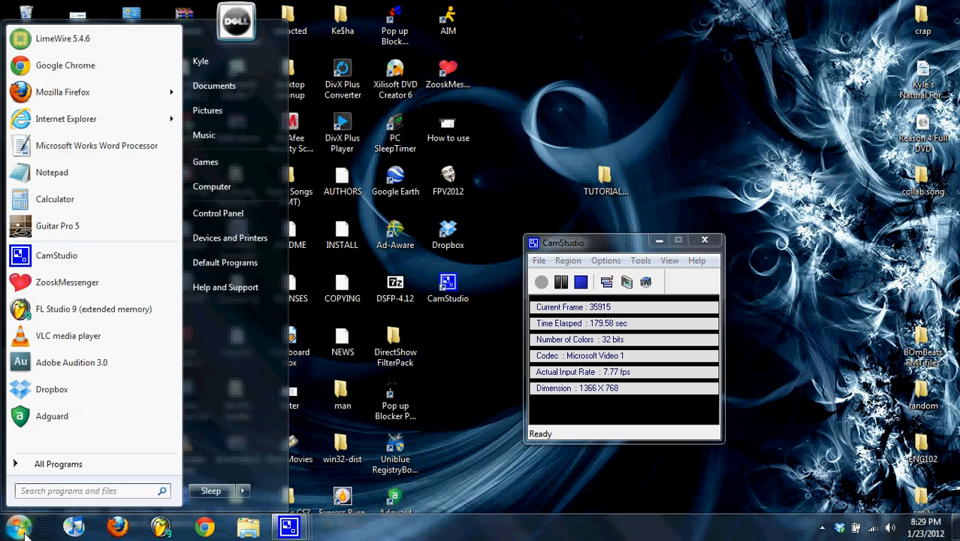
type("fl")
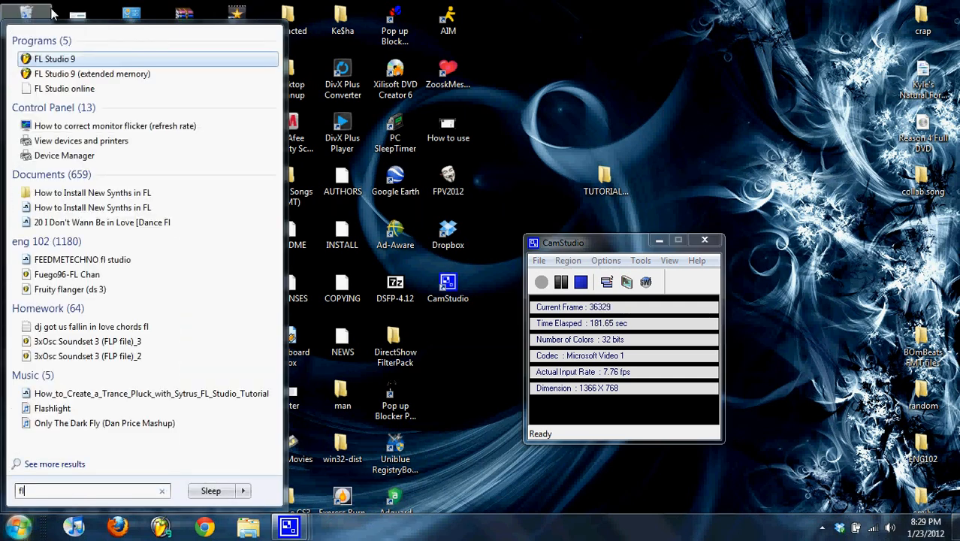
mouse_move(92, 74)
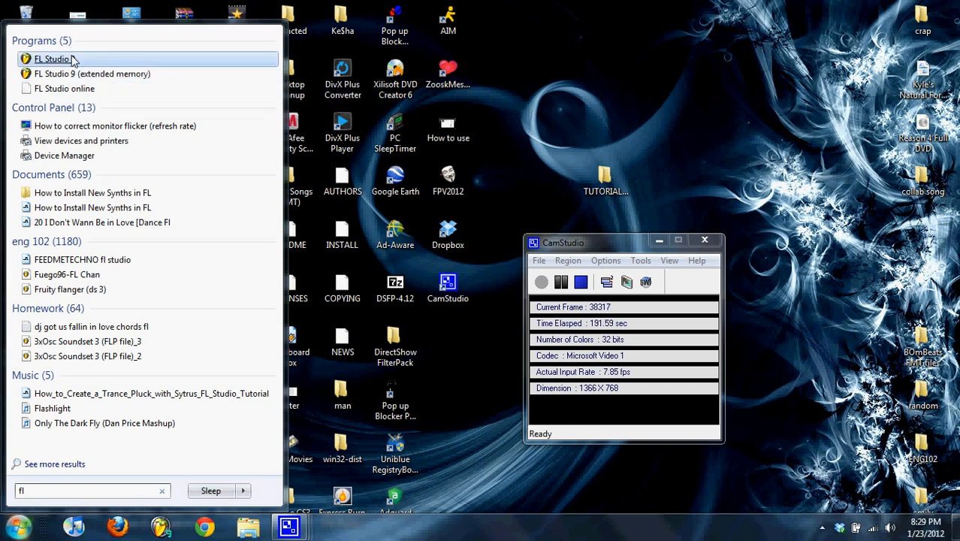
mouse_move(91, 74)
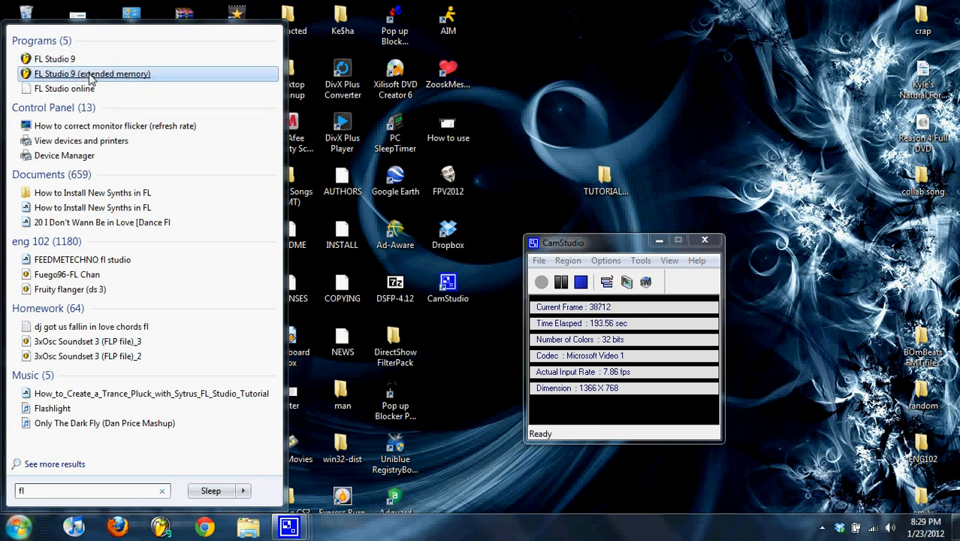
mouse_move(93, 74)
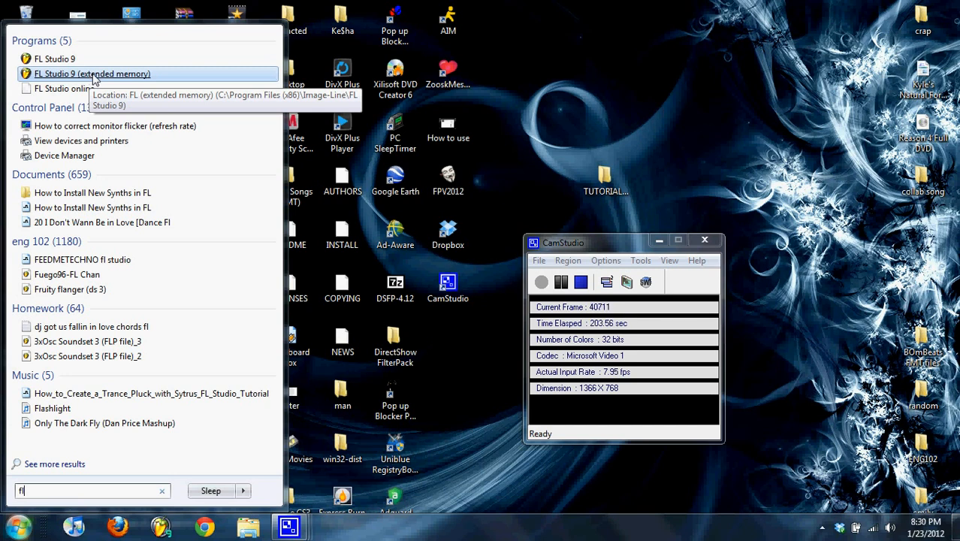
left_click(93, 74)
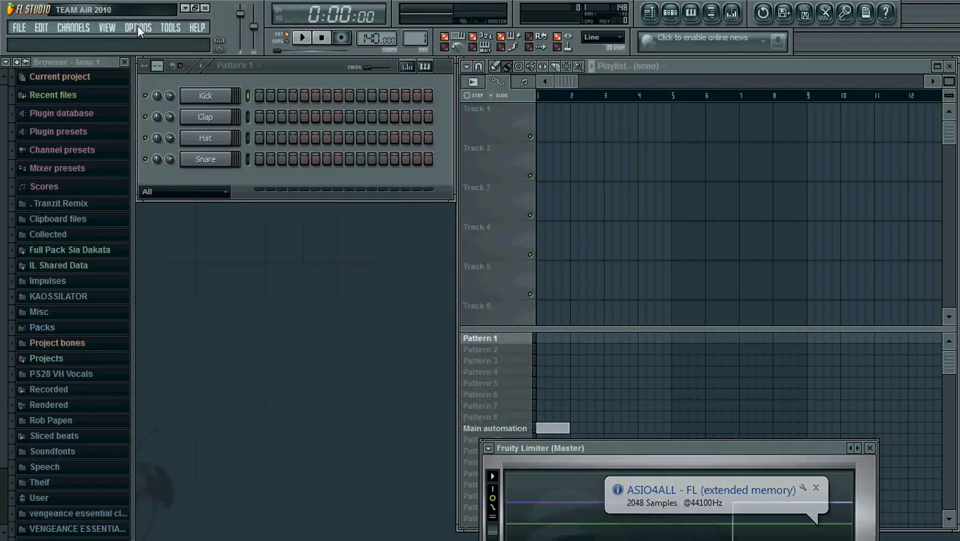
- Reopen elli melody testing_10.flp from the File menu's recent projects
left_click(19, 27)
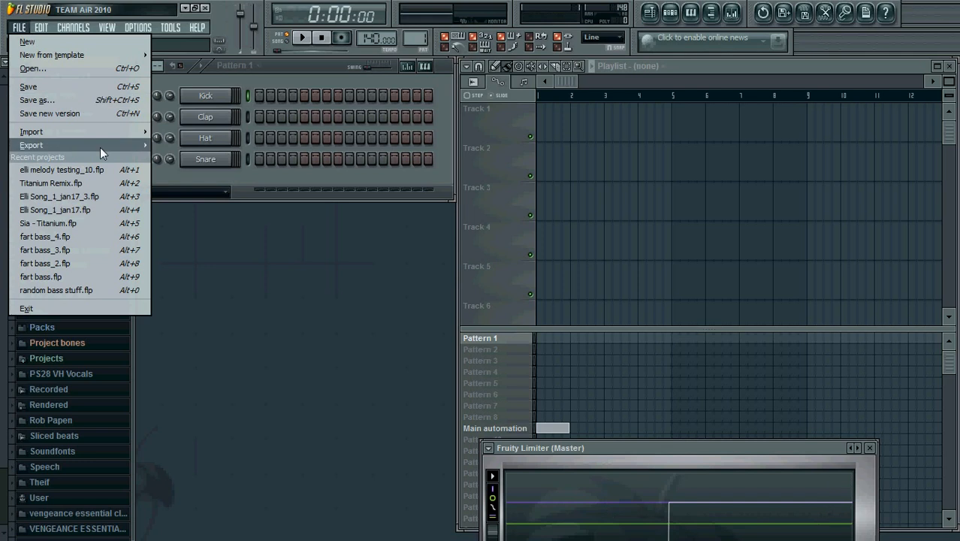
left_click(62, 169)
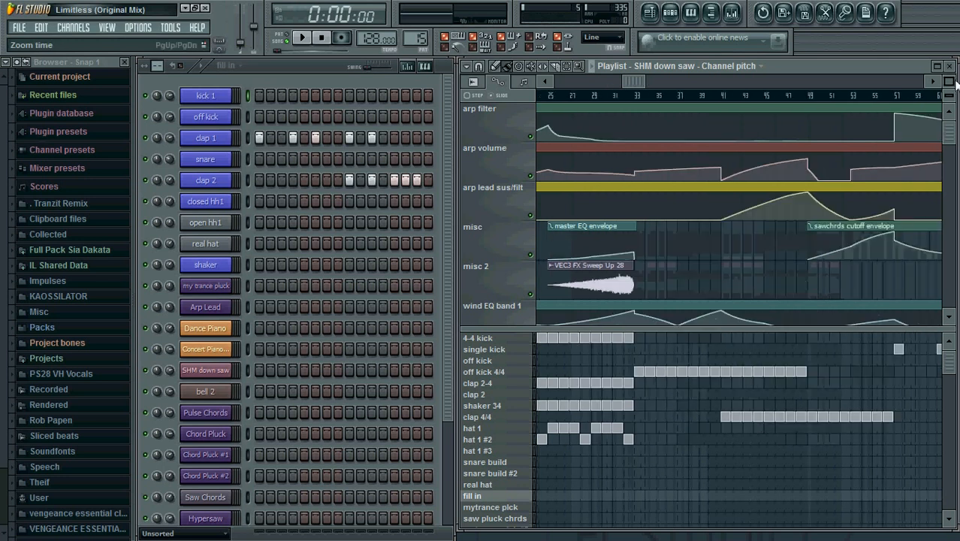
scroll("right", 3)
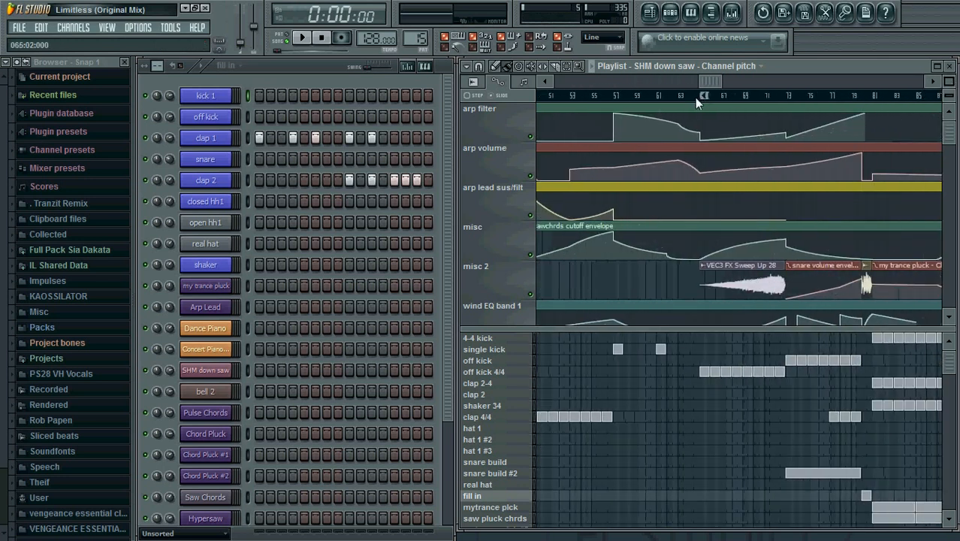
left_click(302, 38)
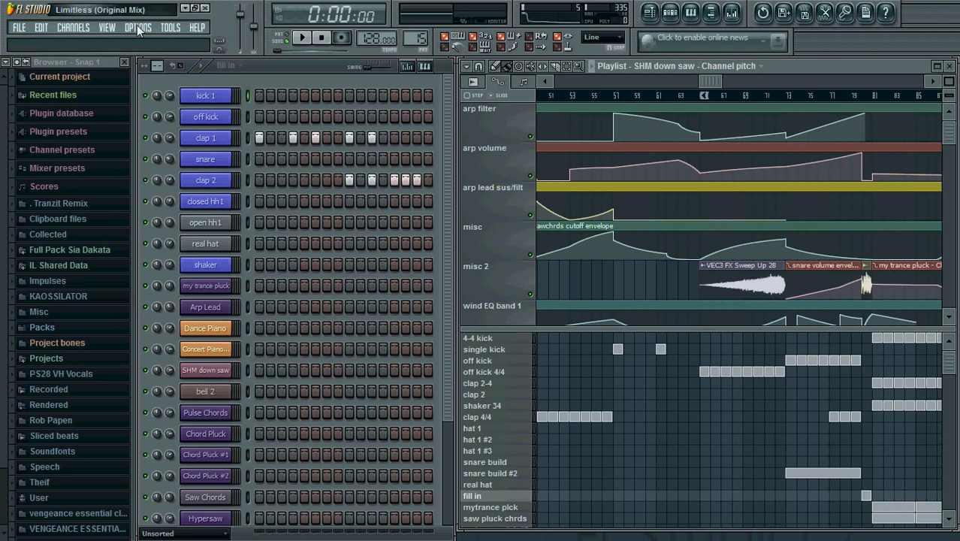
- Set the ASIO4ALL buffer back to 2048 samples and close the driver panel
left_click(137, 27)
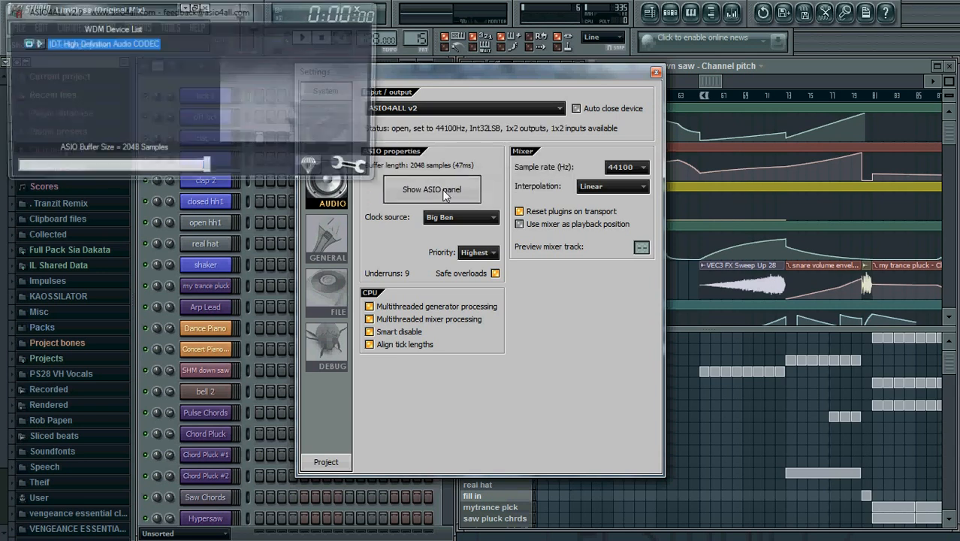
left_click(431, 189)
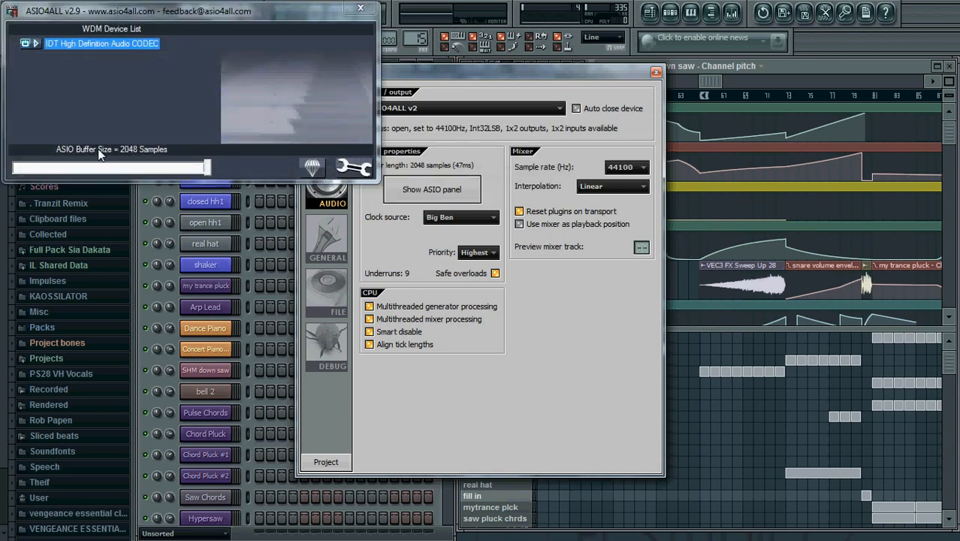
mouse_move(191, 170)
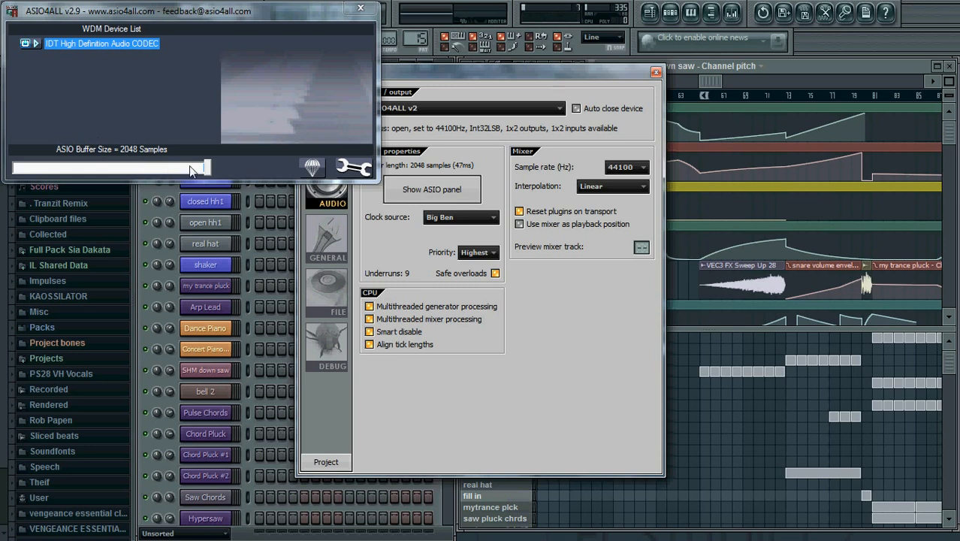
left_click_drag(202, 166, 188, 167)
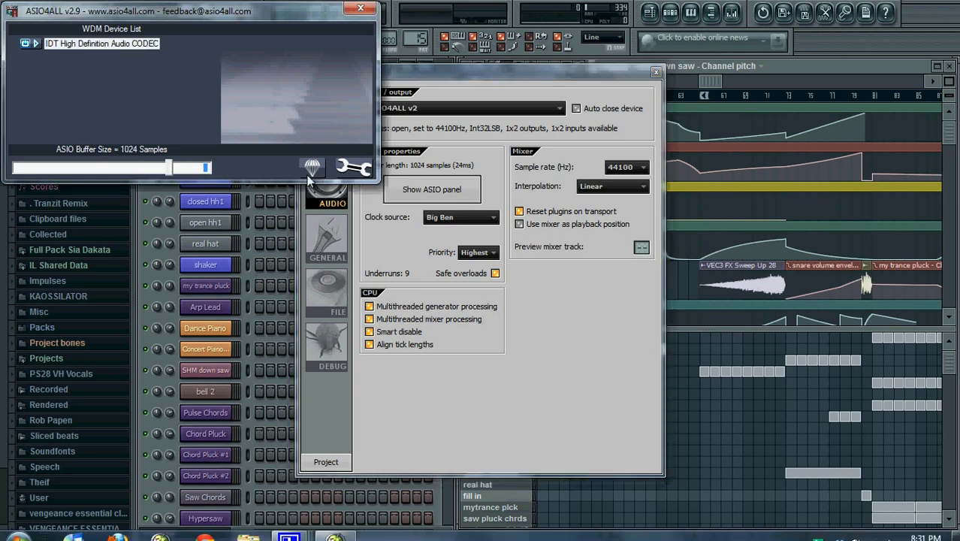
left_click(354, 166)
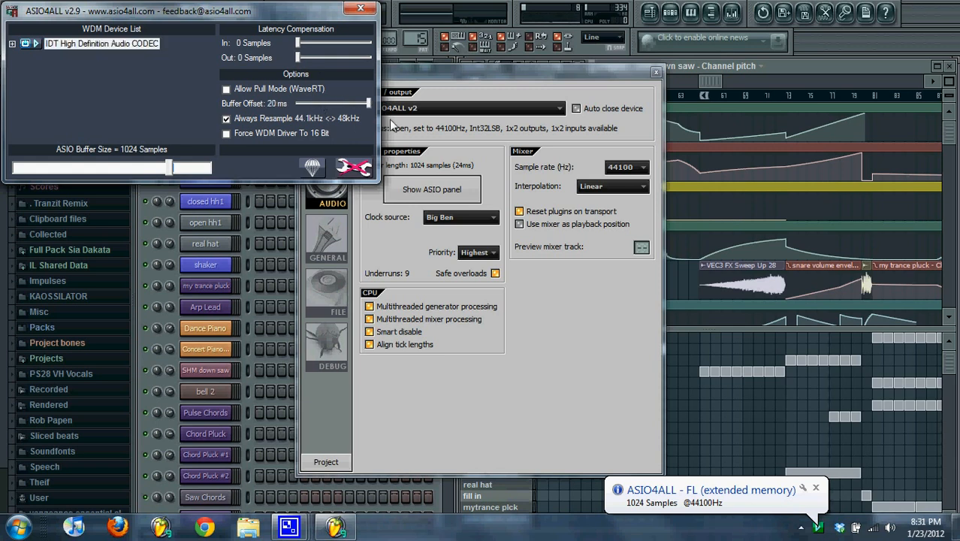
mouse_move(286, 46)
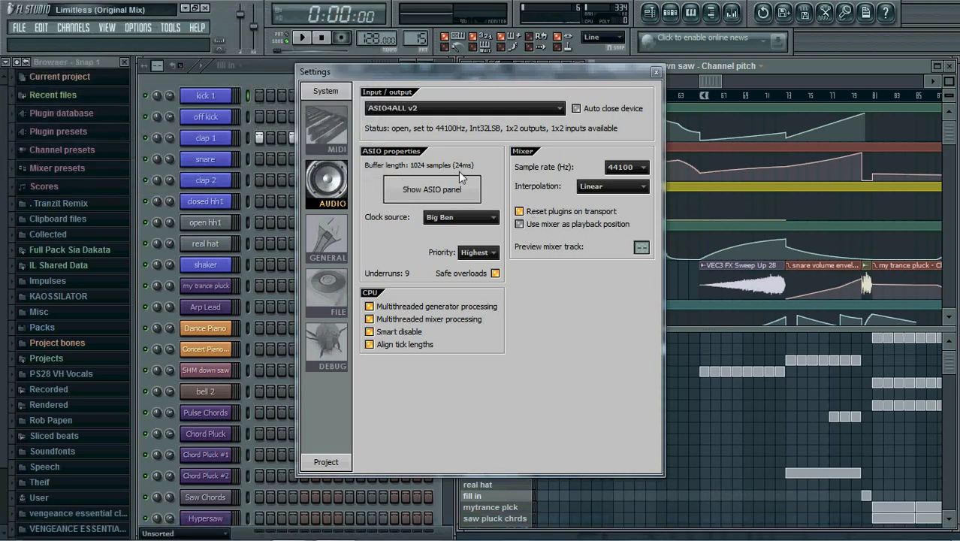
left_click(431, 189)
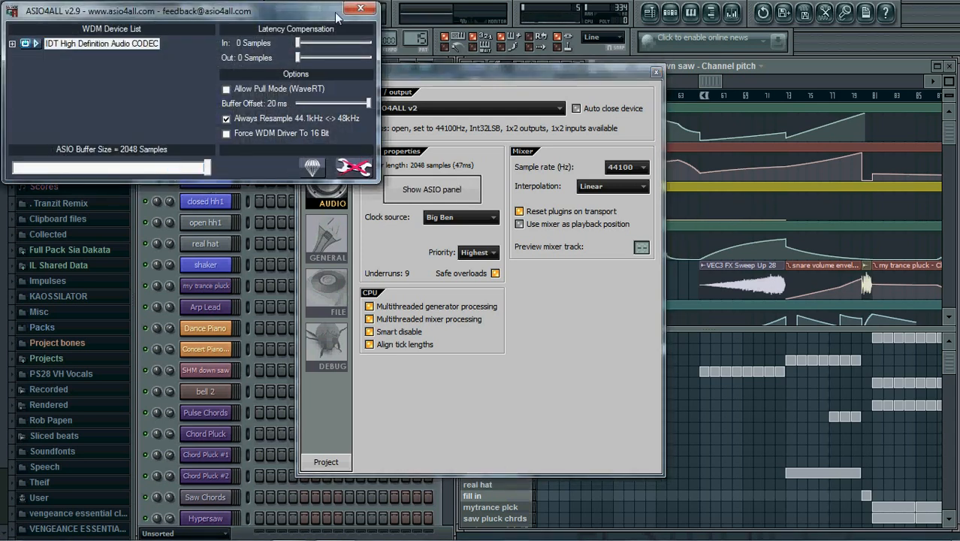
left_click(363, 8)
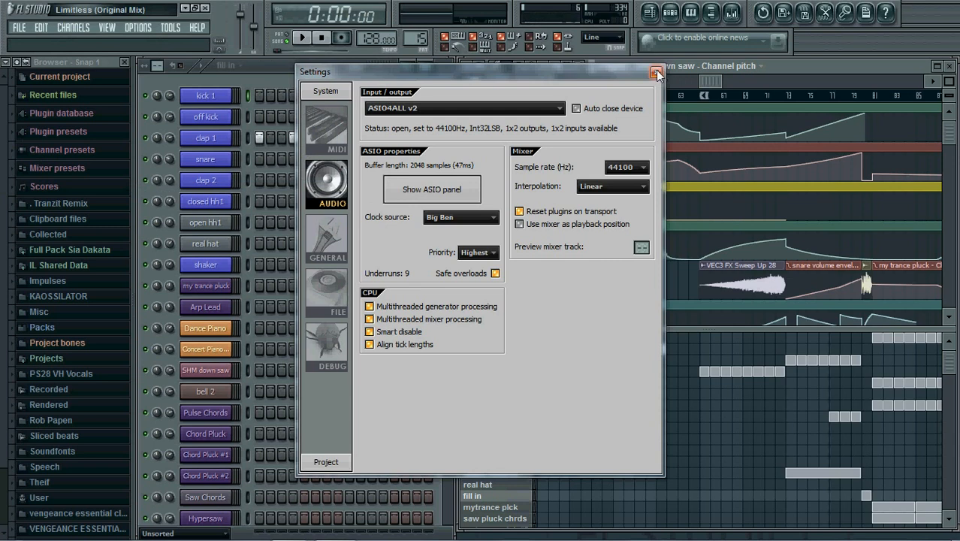
- Close the audio settings and quit FL Studio, answering the save prompt
left_click(657, 72)
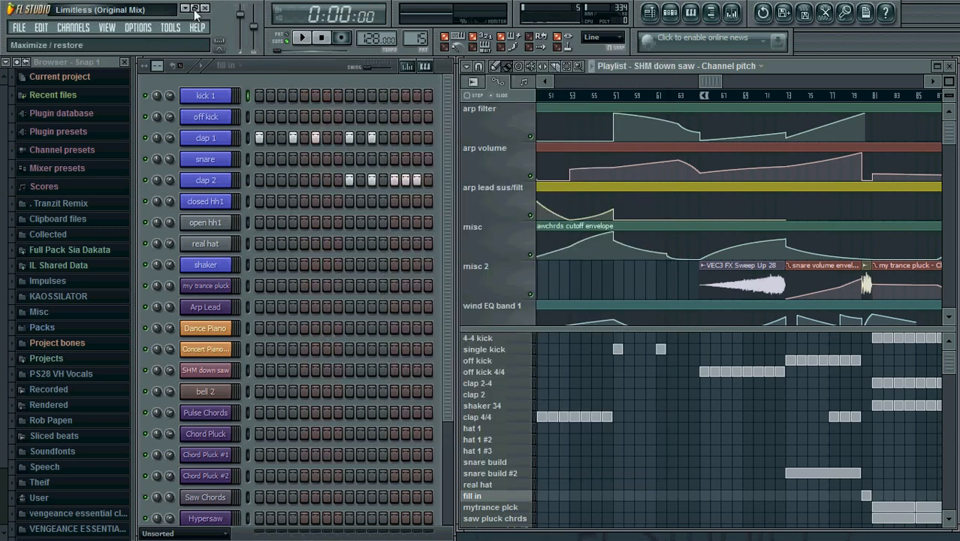
left_click(205, 9)
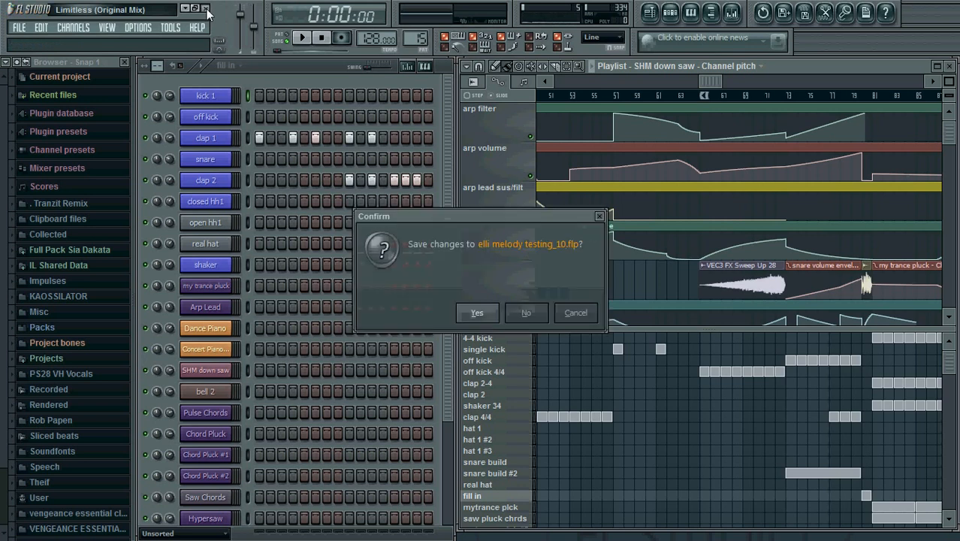
left_click(526, 312)
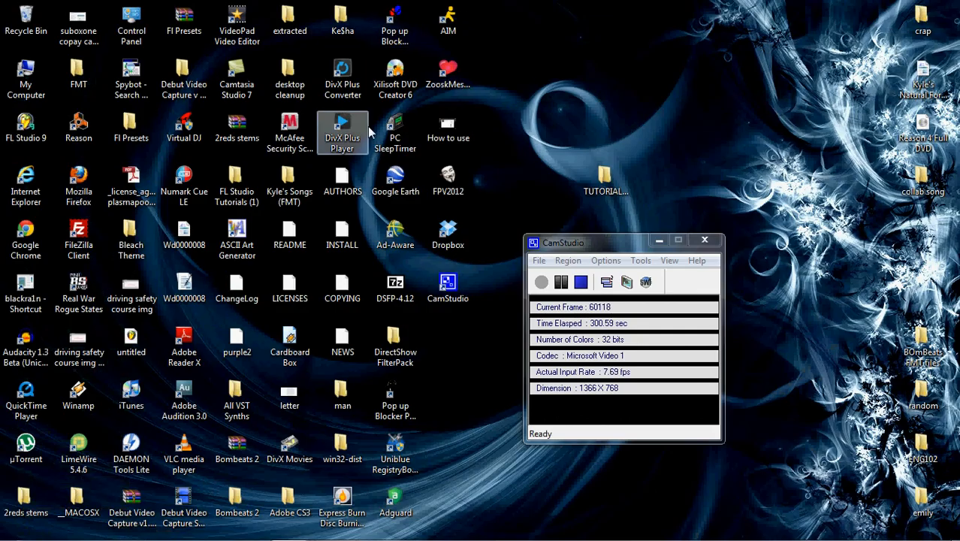